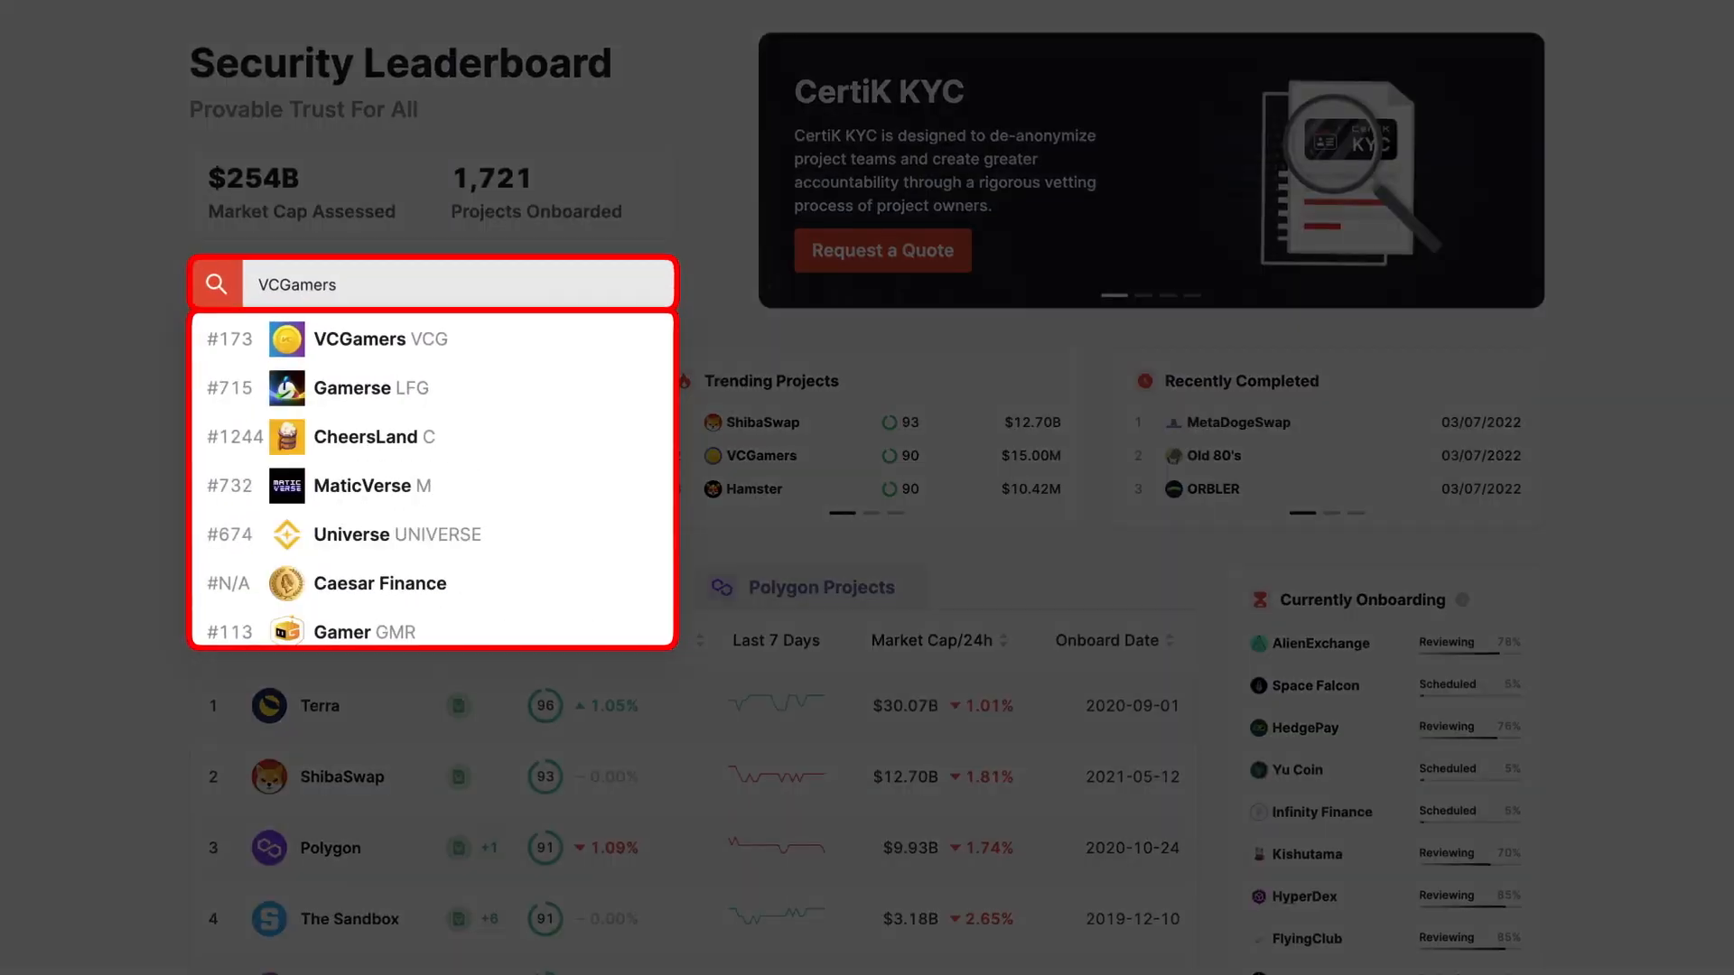
Open the VCGamers project from search results and view its Preliminary Comments audit PDF
{"action": "left_click", "coordinate": [364, 340]}
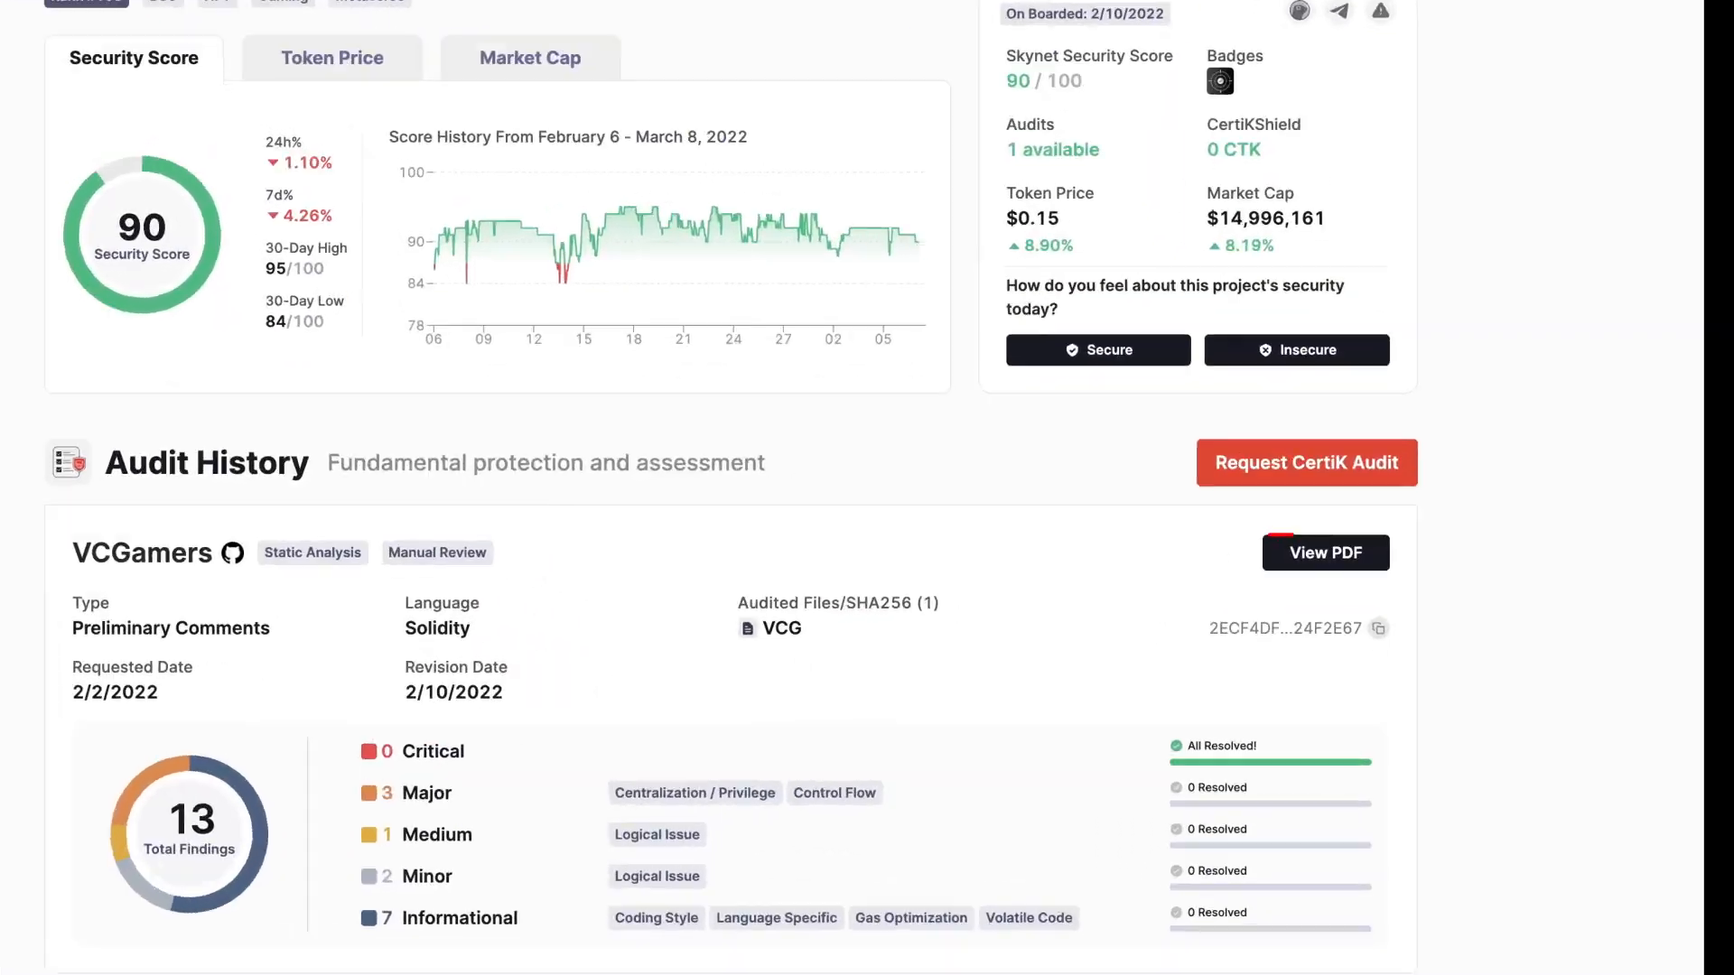
{"action": "left_click", "coordinate": [1324, 553]}
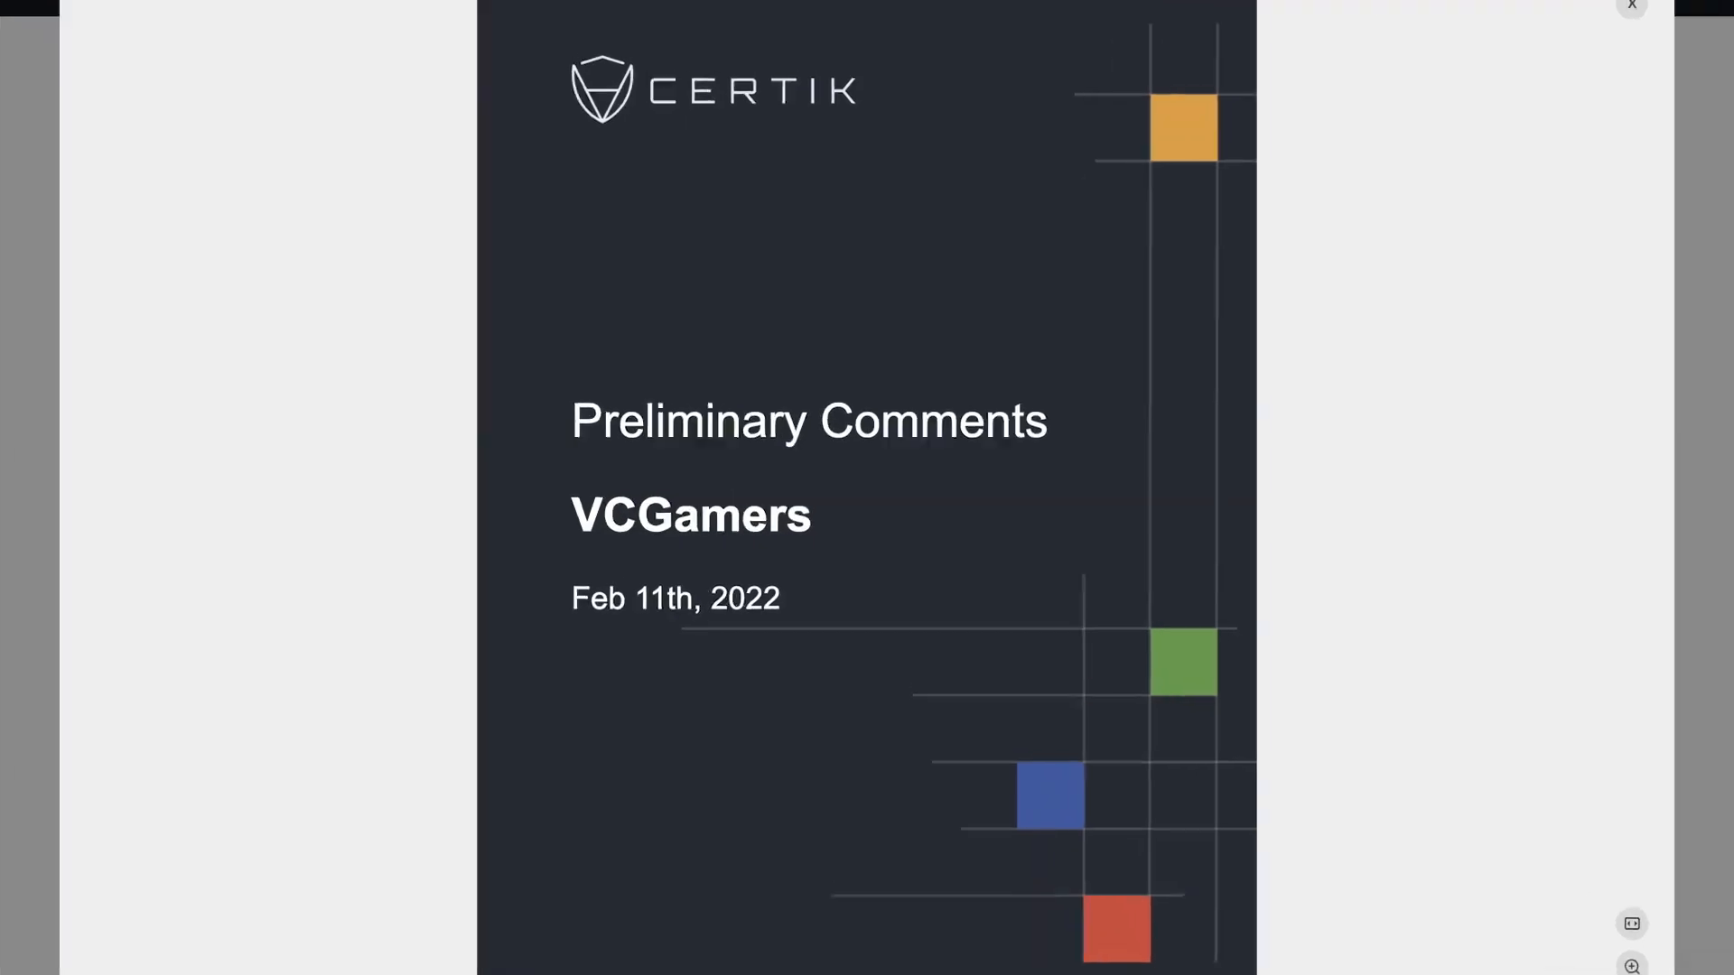